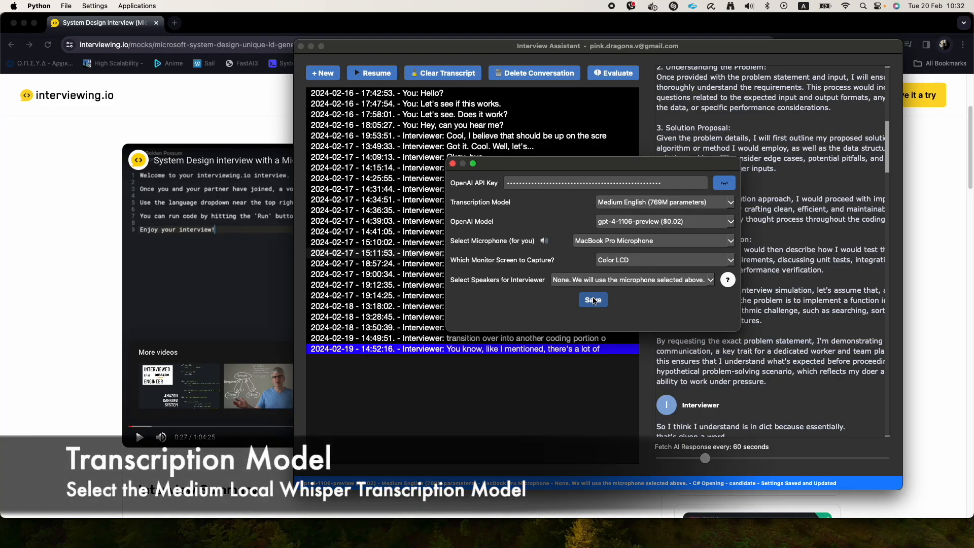
Save the Medium English transcription settings and start recording a new conversation
click(593, 299)
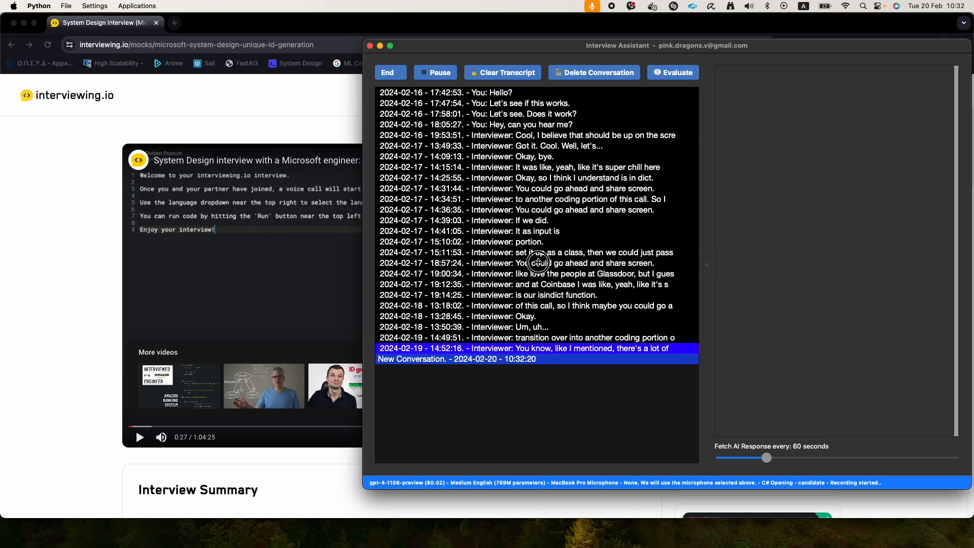
click(369, 45)
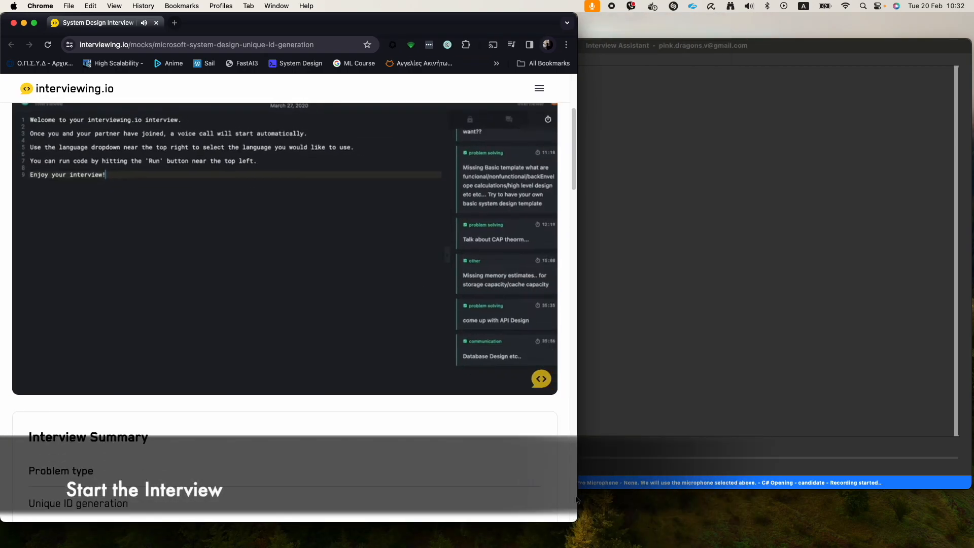
Bring the assistant transcript window forward and move it higher over the interview replay
click(883, 7)
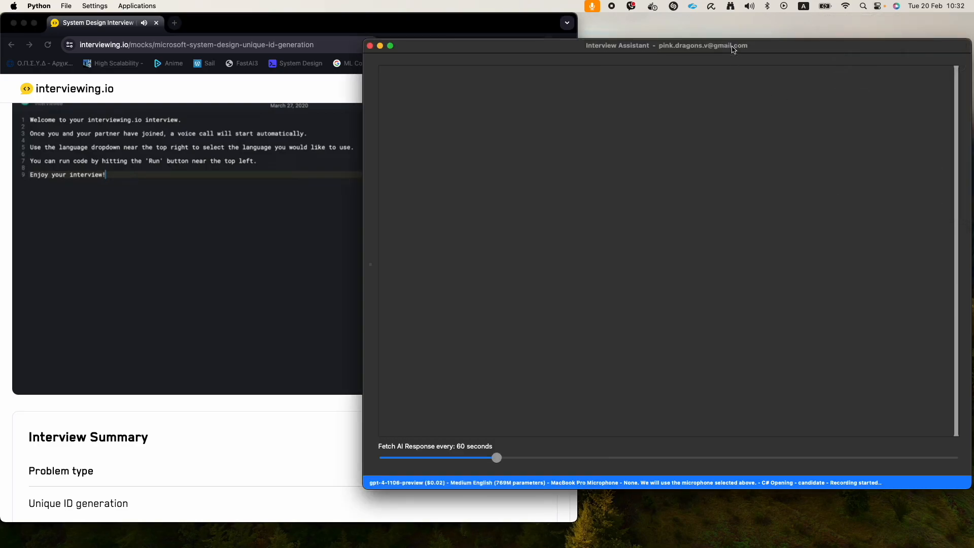
drag(733, 49, 724, 32)
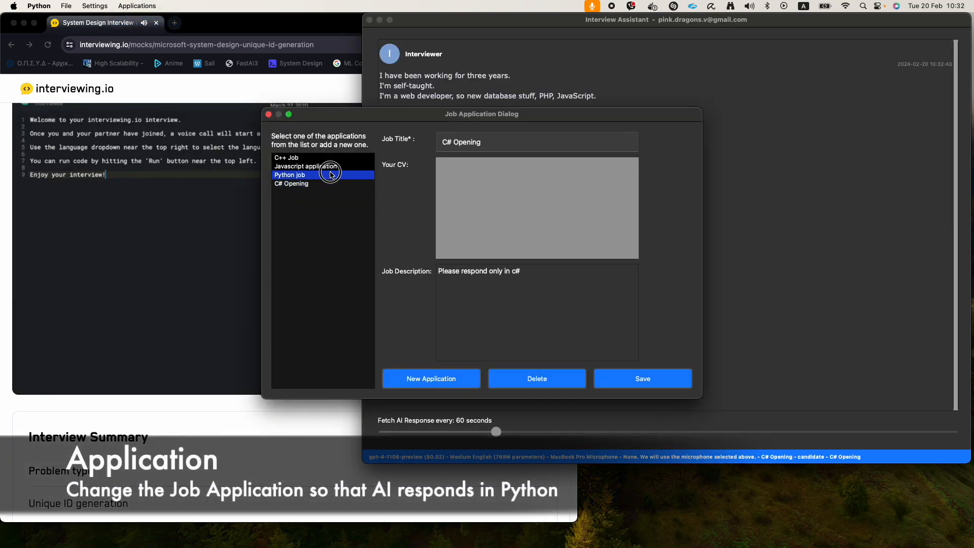
Select 'Python job' as the active job application and save it
click(643, 378)
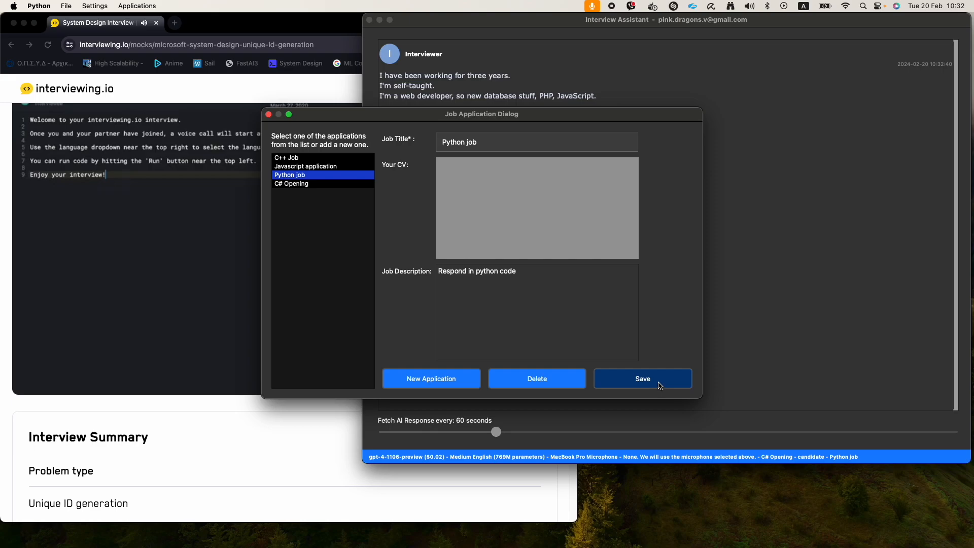
mouse_move(658, 373)
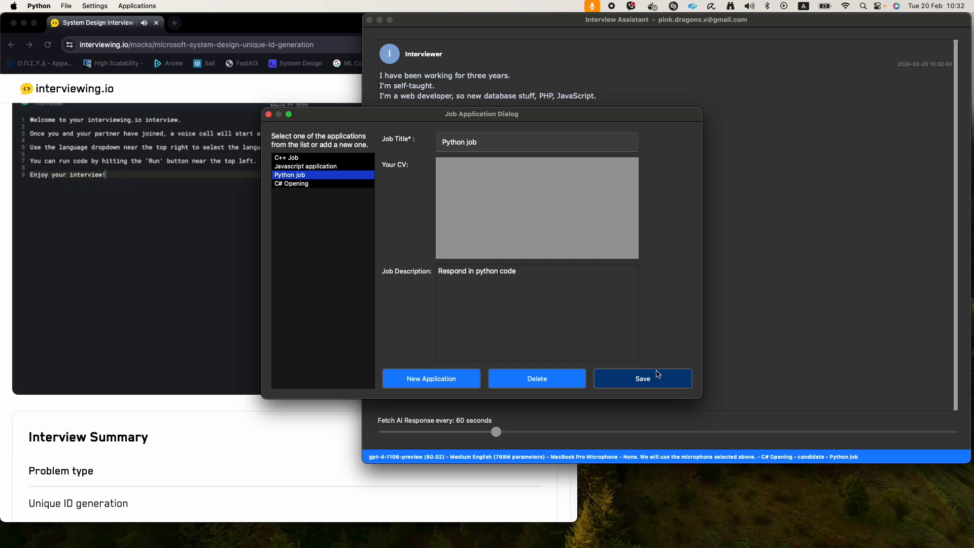
click(643, 377)
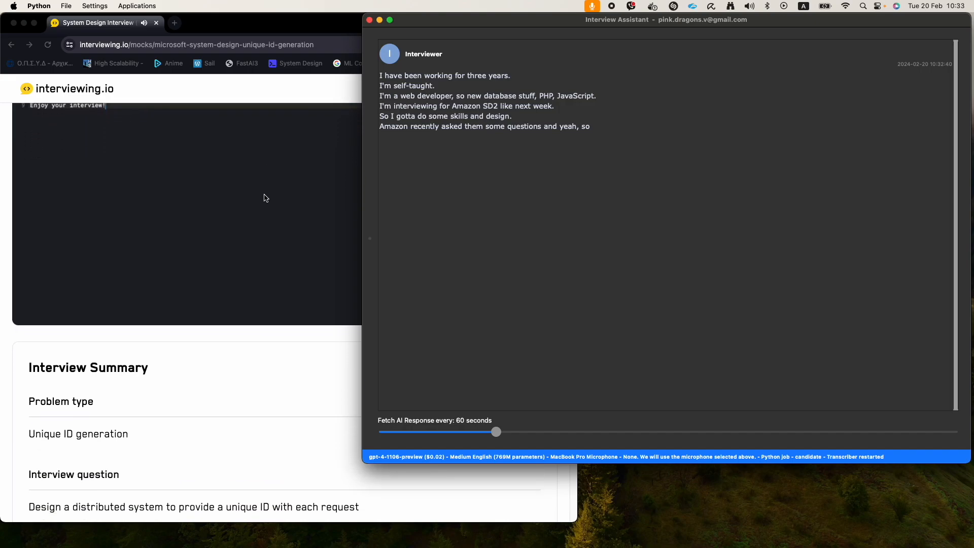
scroll(down, 3)
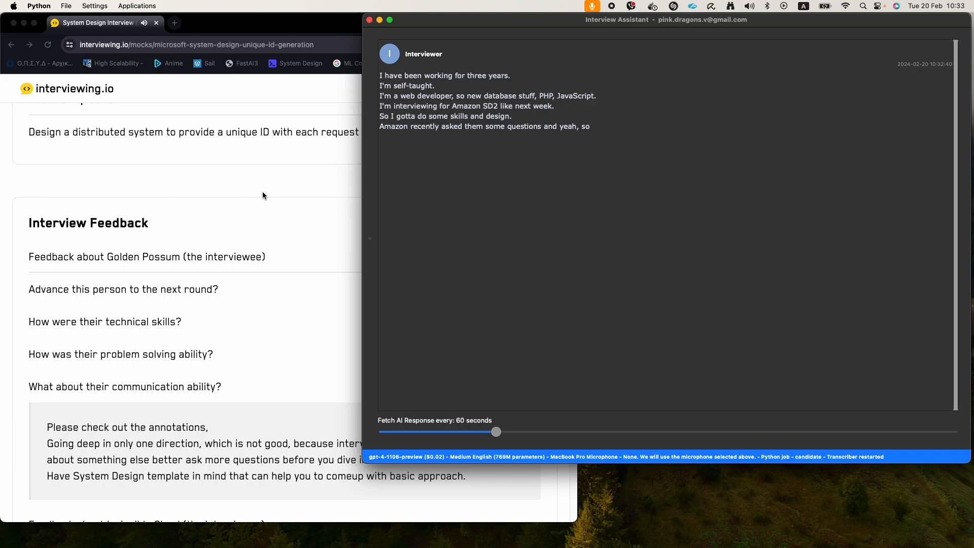
scroll(down, 3)
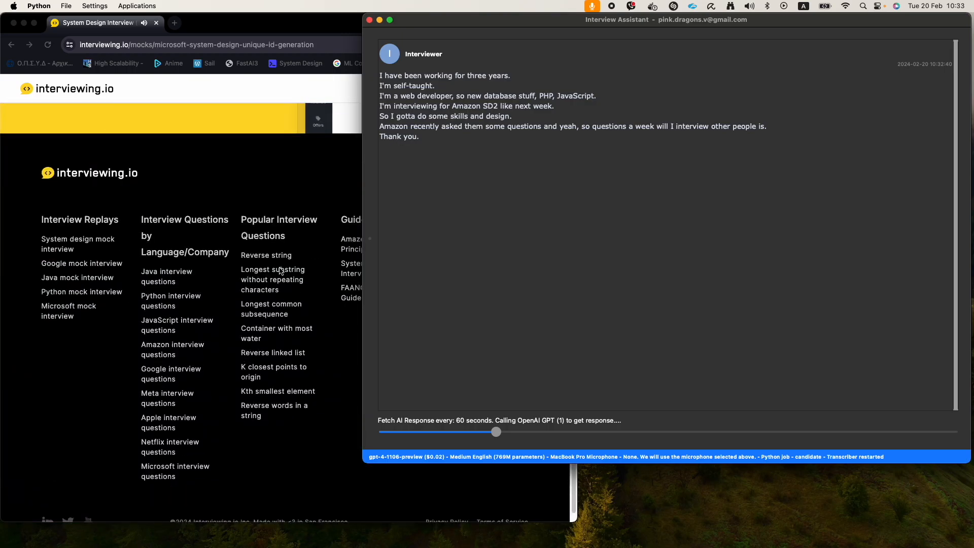
scroll(down, 3)
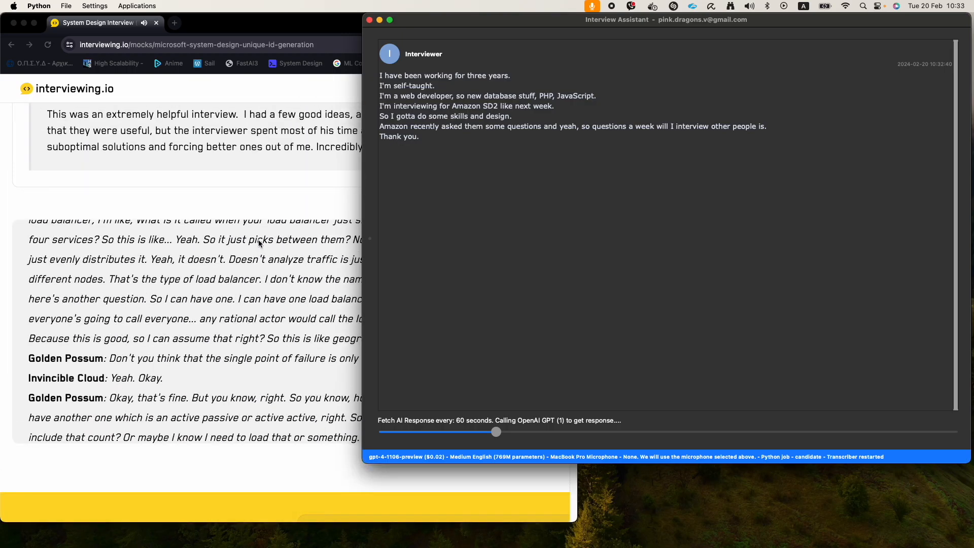
scroll(down, 3)
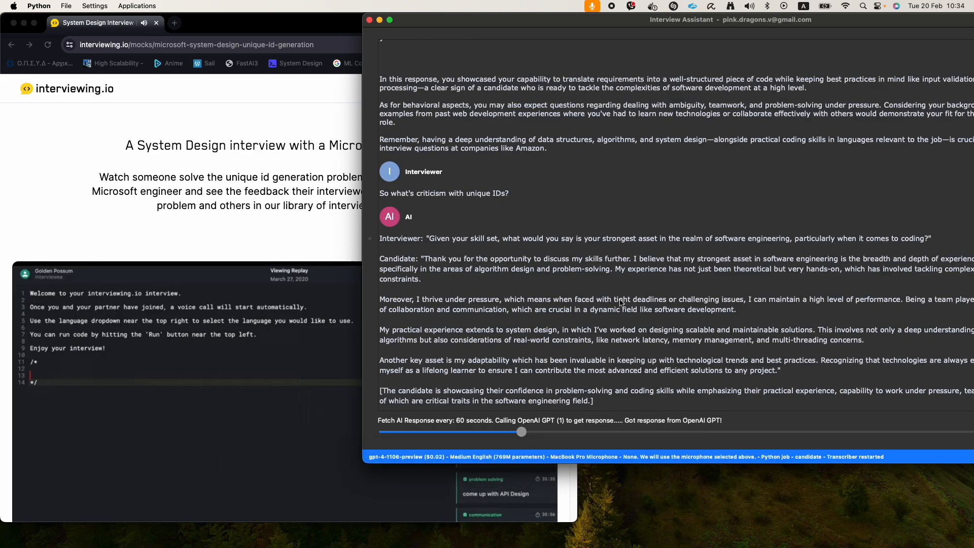
mouse_move(568, 303)
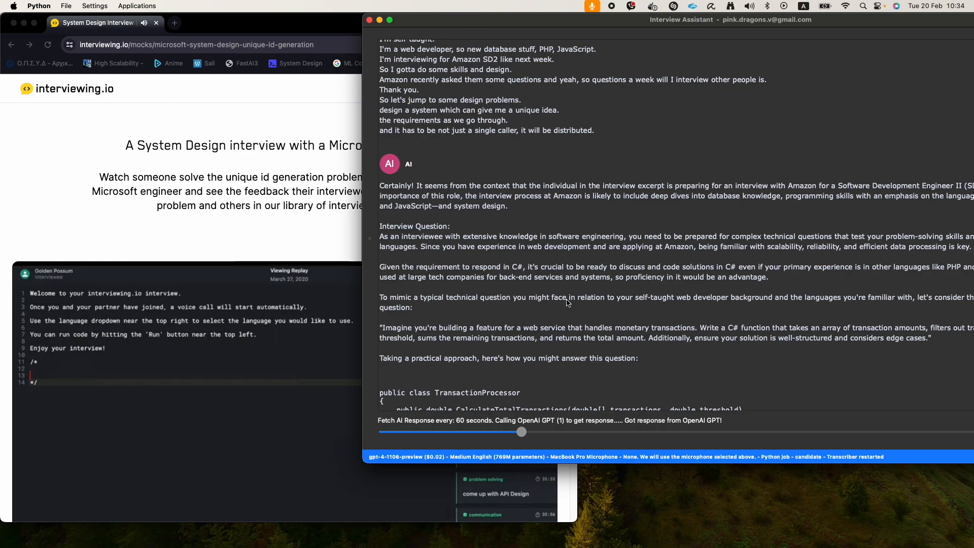
scroll(down, 3)
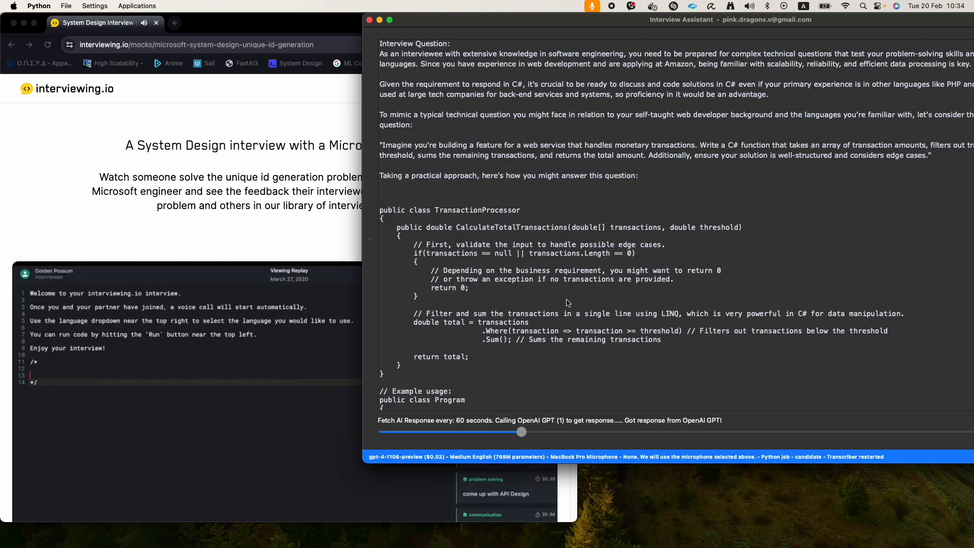
scroll(down, 3)
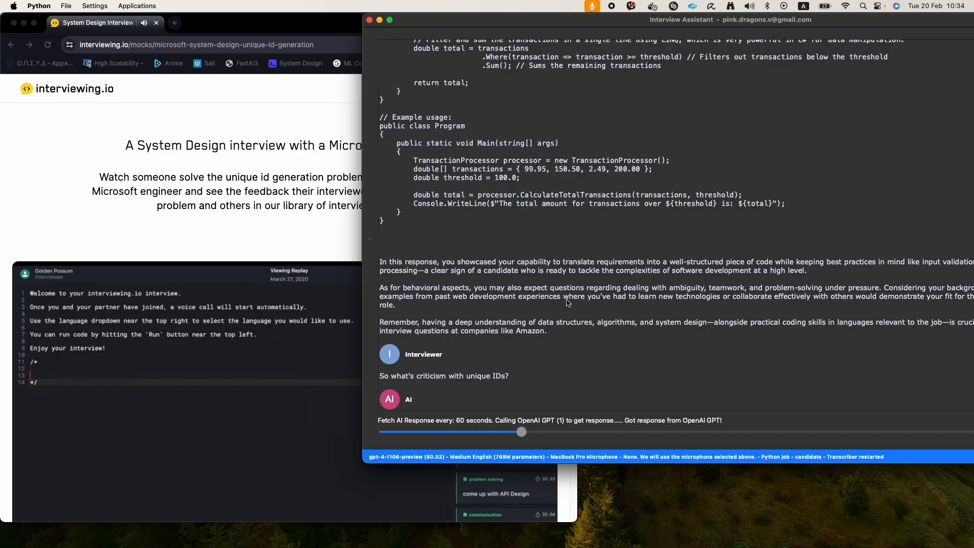
scroll(down, 3)
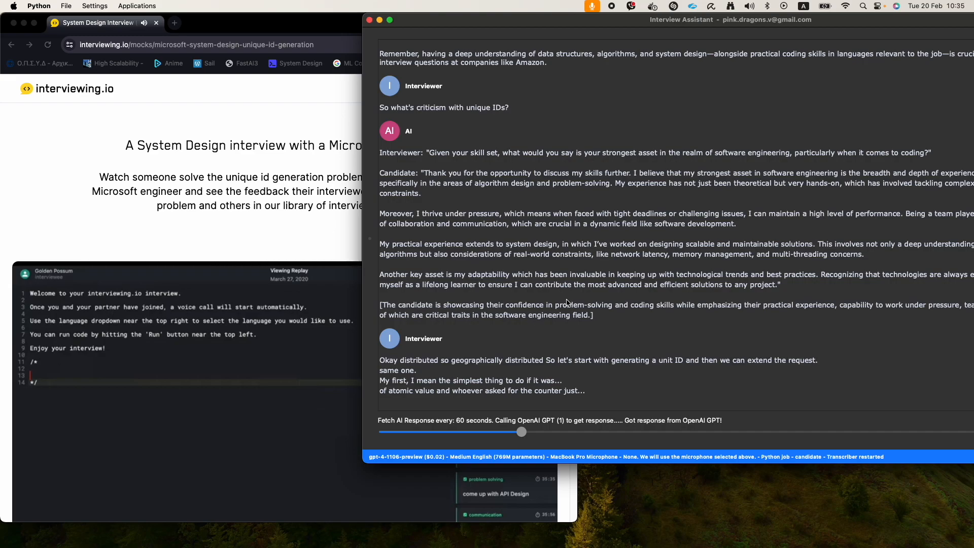
scroll(down, 3)
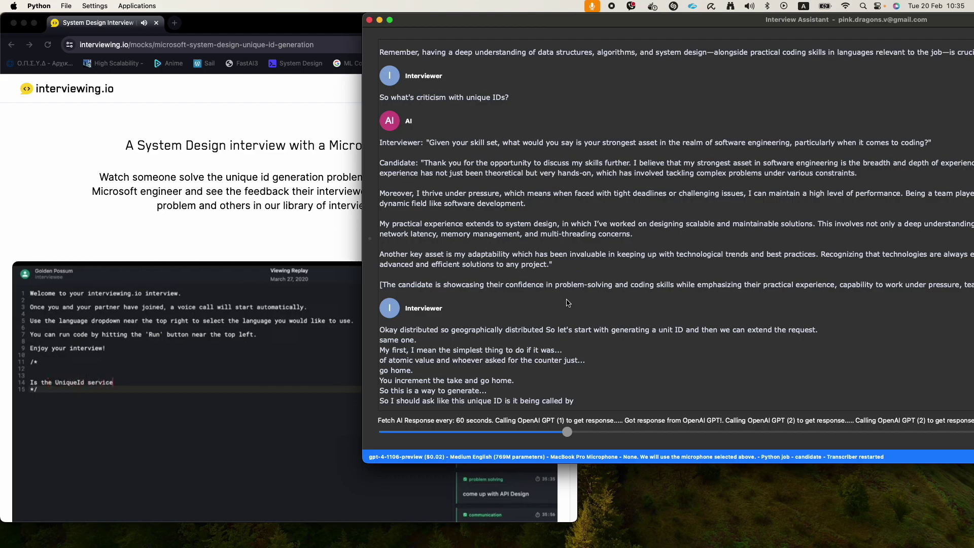
Note in the code pad the question of whether the UniqueId service is called by clients or internal services
text(being called by clients?)
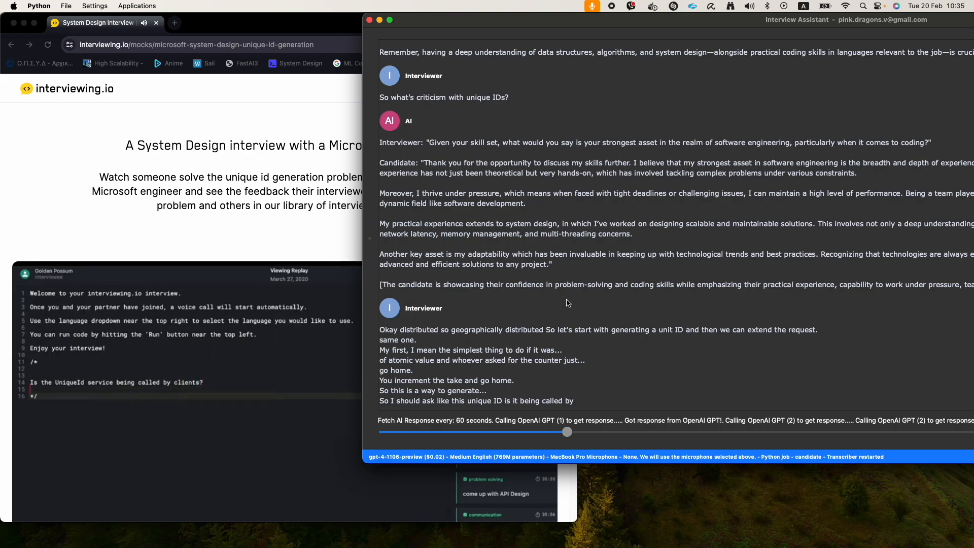
text(Is it being called by)
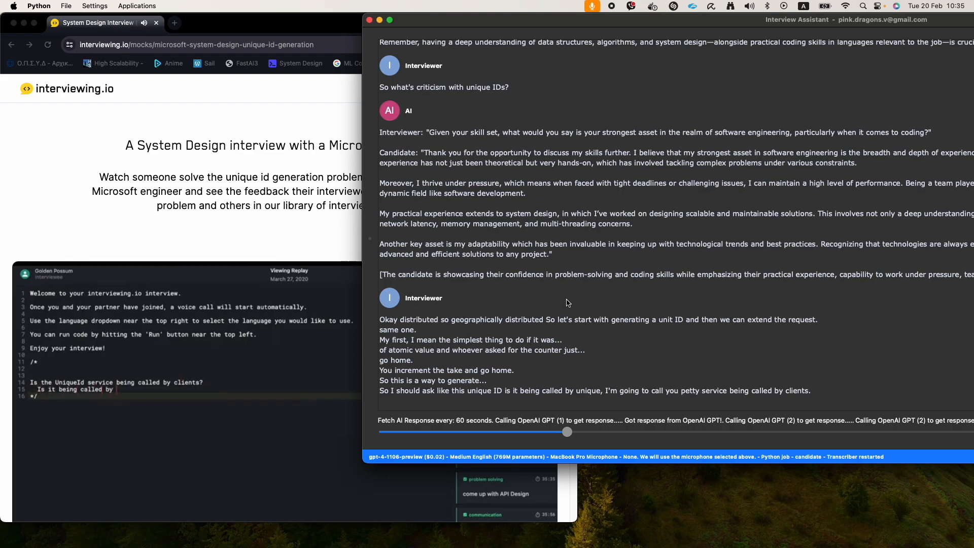
text(interne)
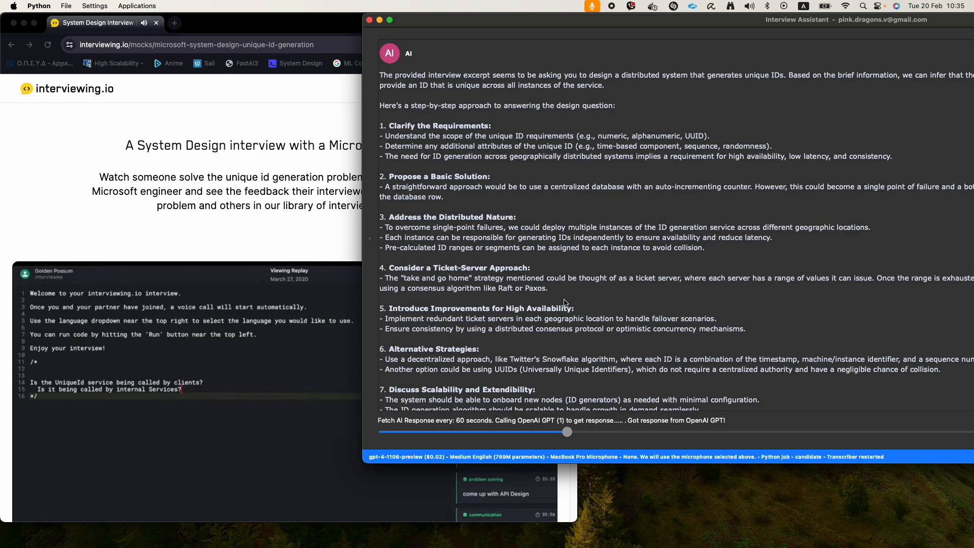
Read the distributed unique ID answer while noting the REST GET endpoint with an incremented counter in the code pad
scroll(down, 3)
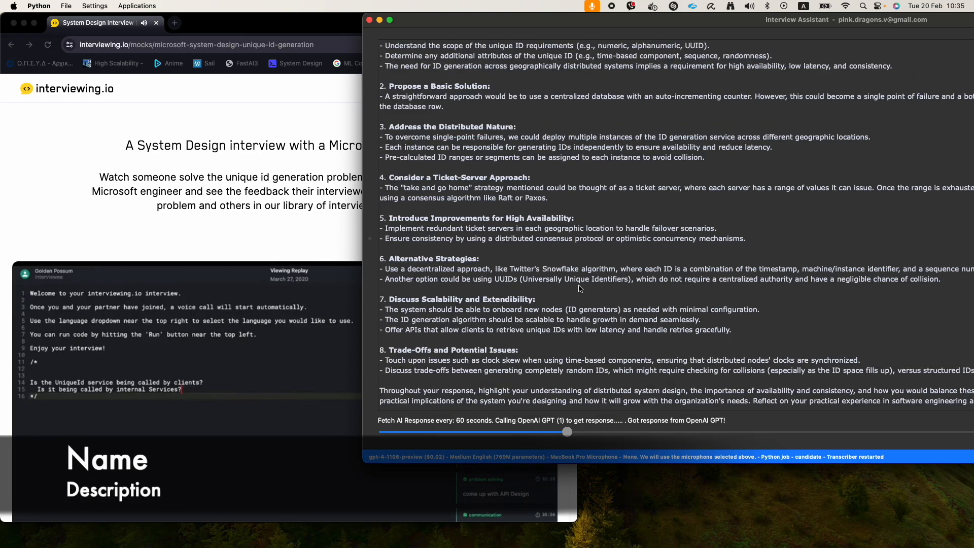
mouse_move(581, 277)
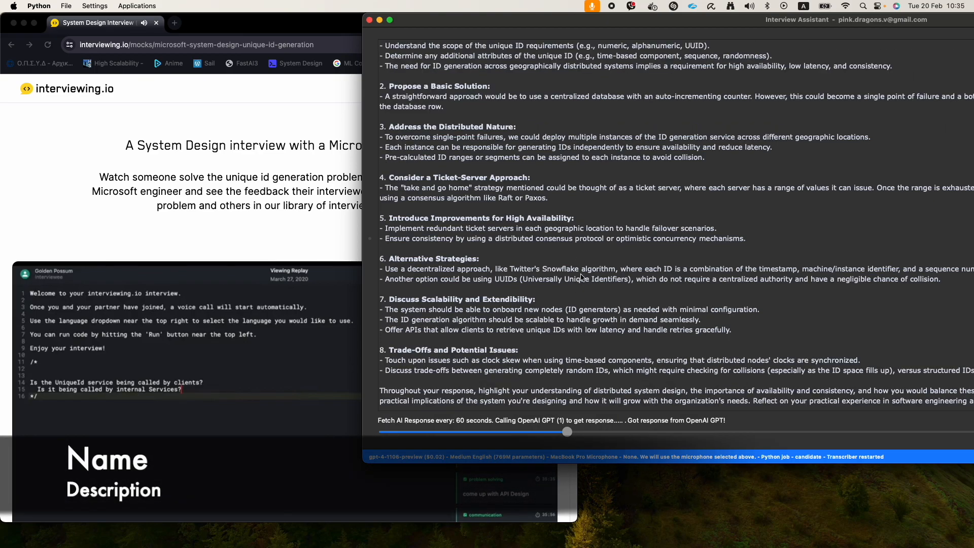
mouse_move(576, 267)
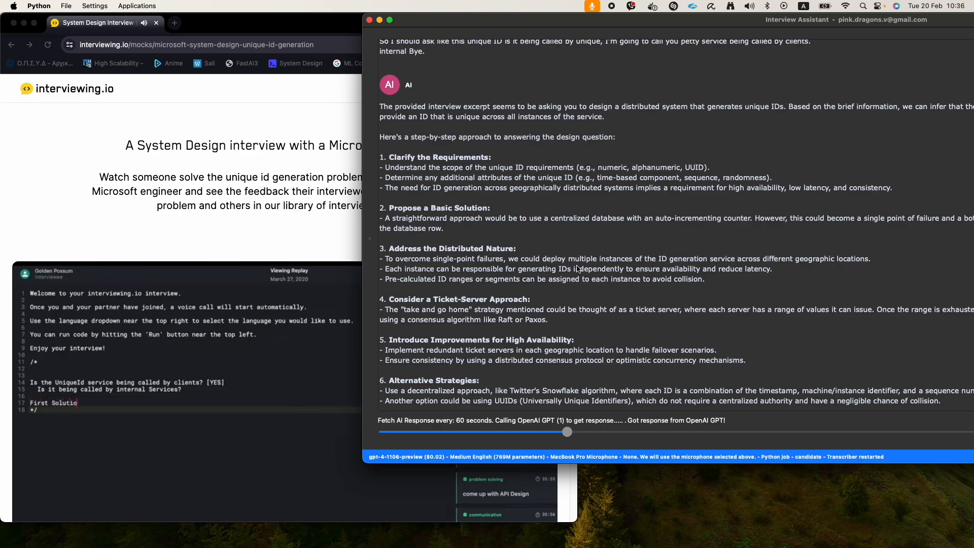
text(REST Endpoint with atomic value)
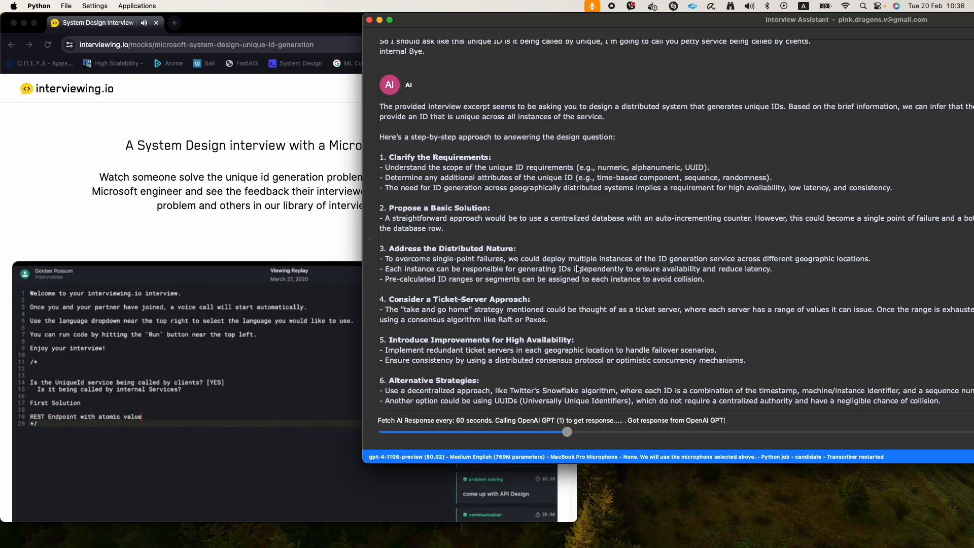
text(with)
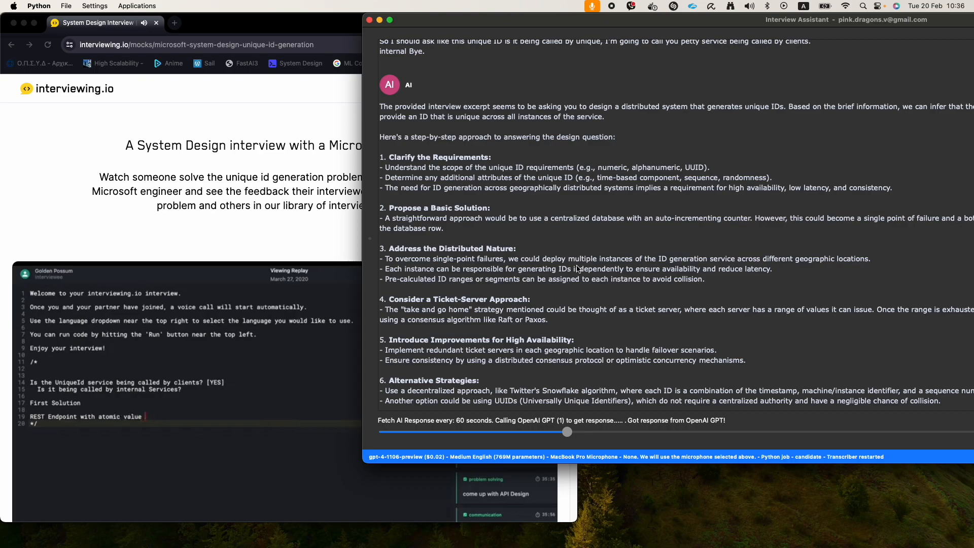
text(where)
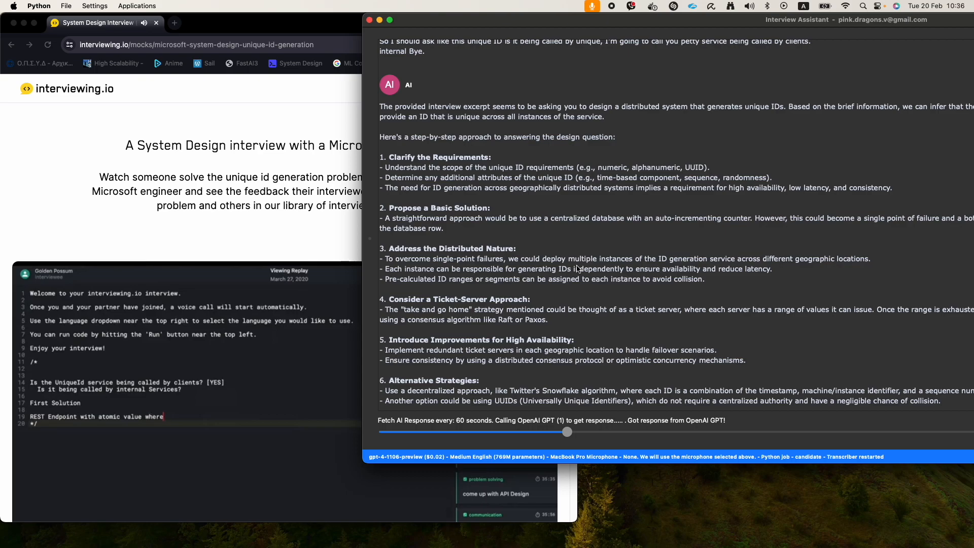
text(GET)
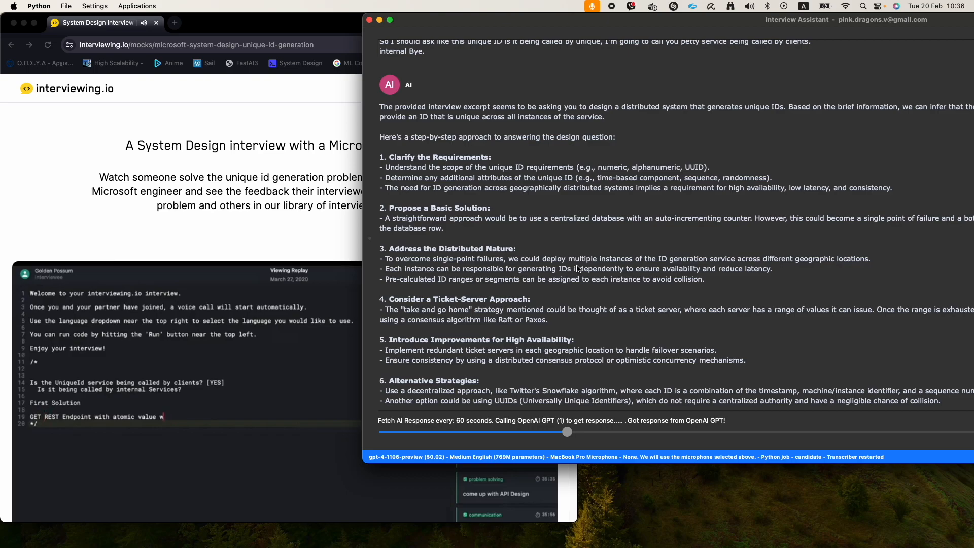
text(hich is)
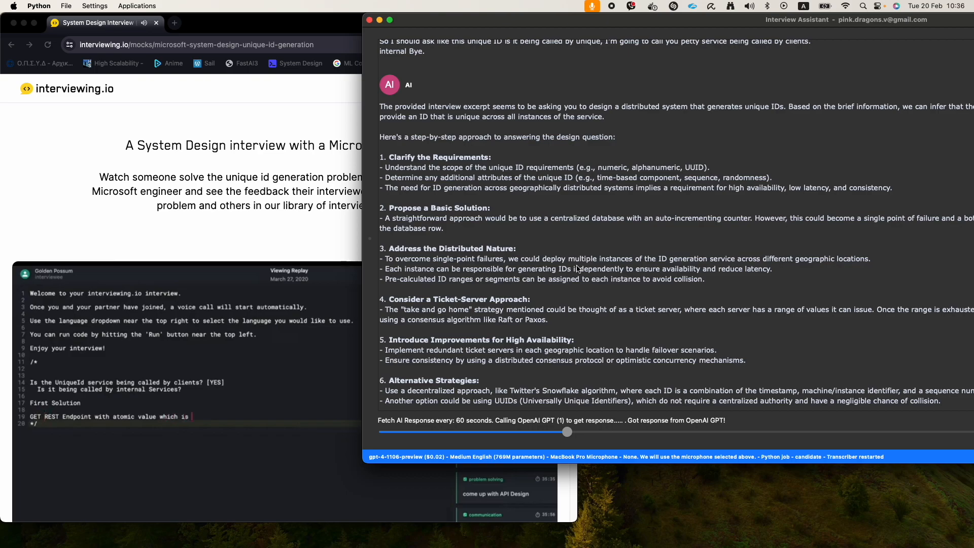
text(incremented)
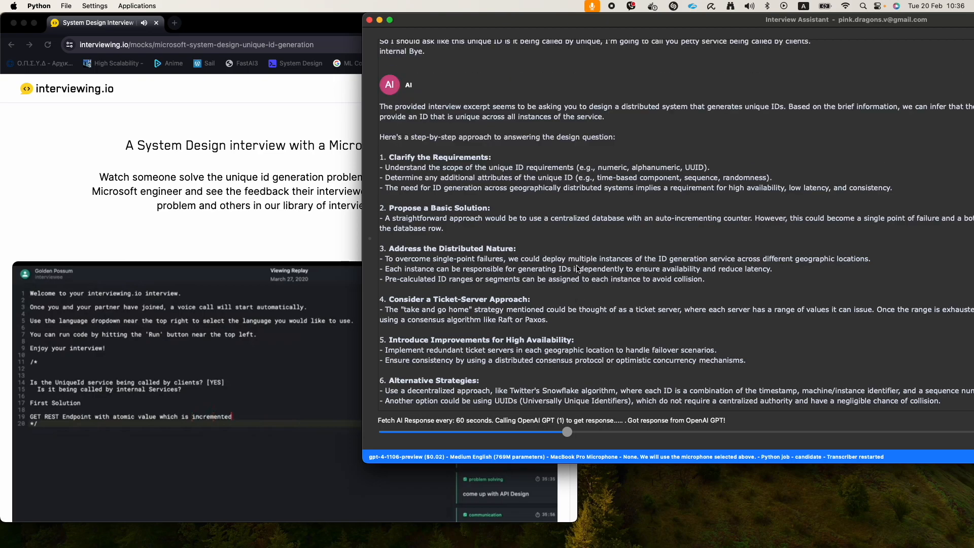
scroll(down, 3)
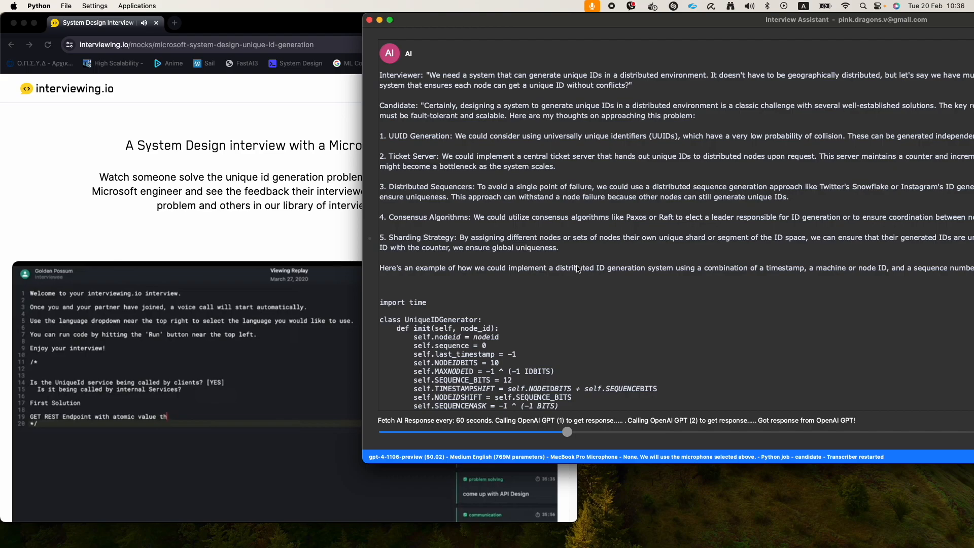
Note how counters increment, then scroll to the UniqueIDGenerator example usage and trade-offs
text(at they increment)
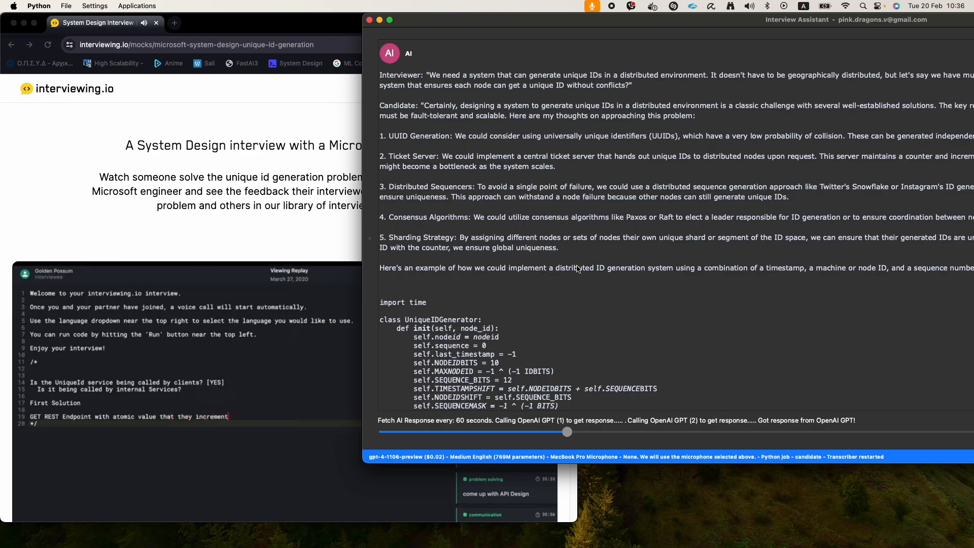
scroll(down, 3)
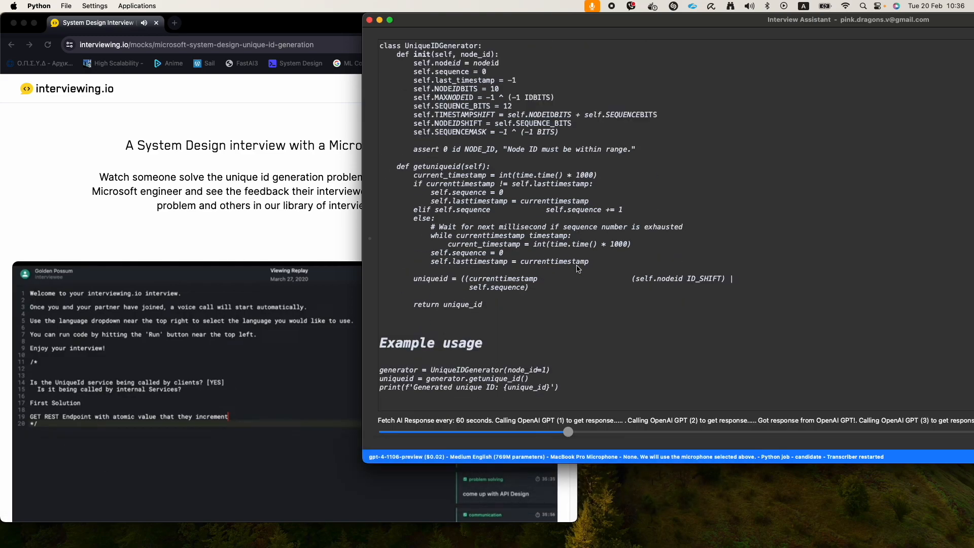
scroll(down, 3)
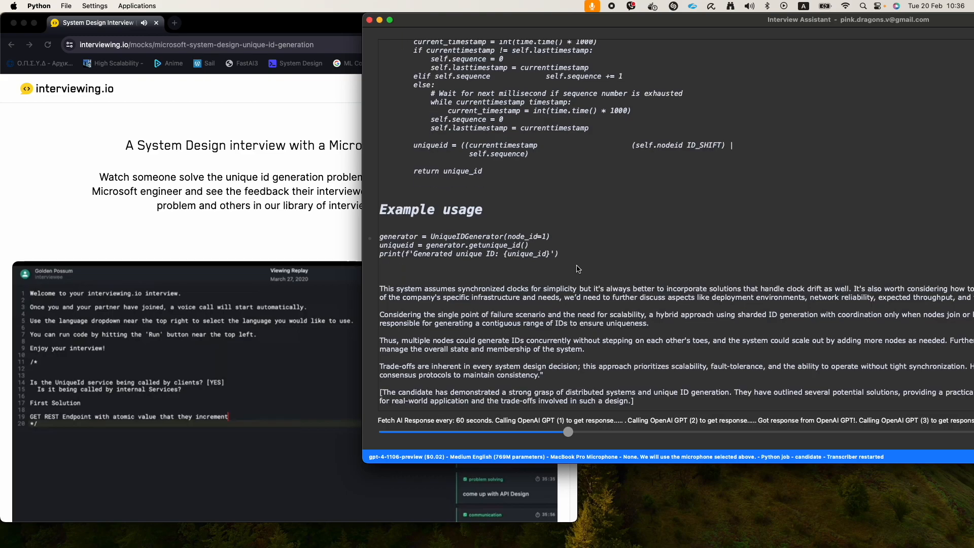
mouse_move(584, 279)
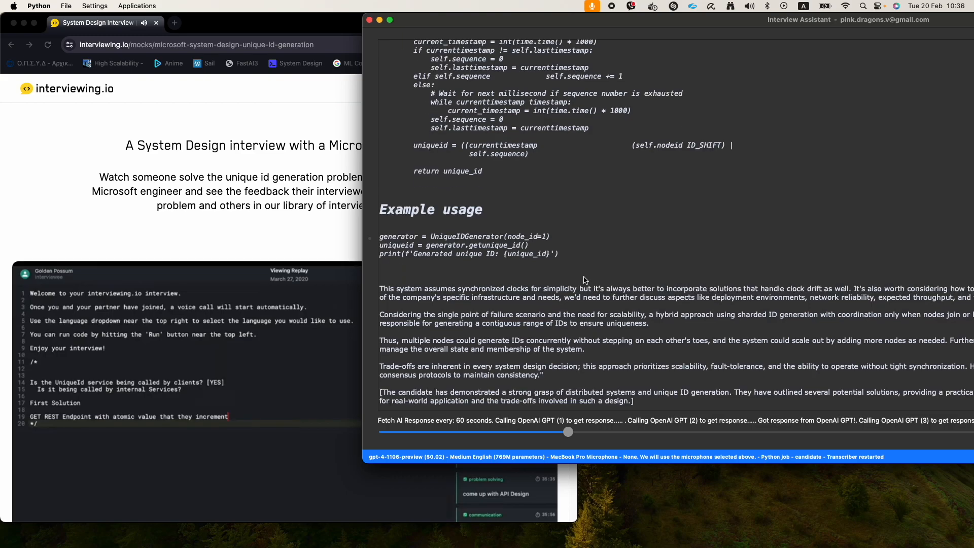
mouse_move(590, 281)
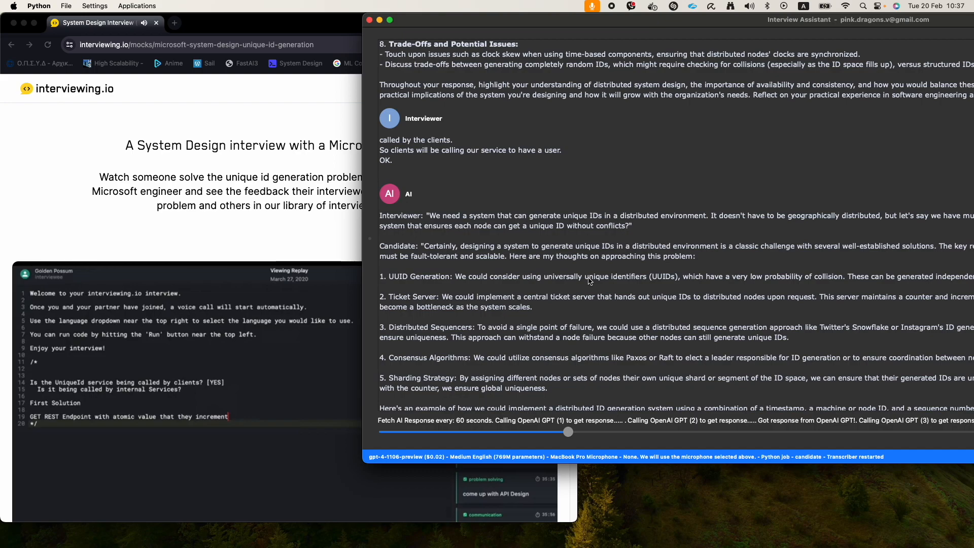
Scroll through the interviewer's remark on clients calling the service to the import time code block
scroll(down, 3)
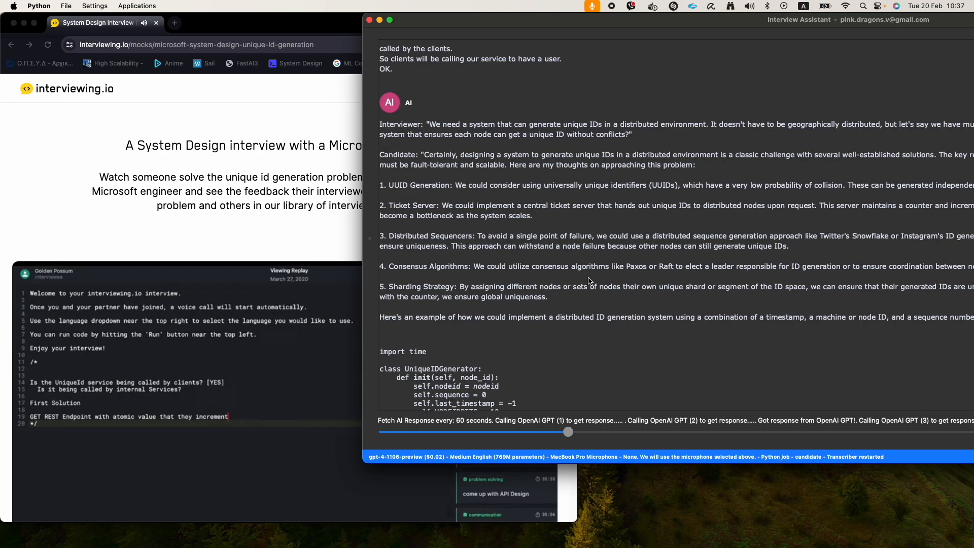
scroll(down, 3)
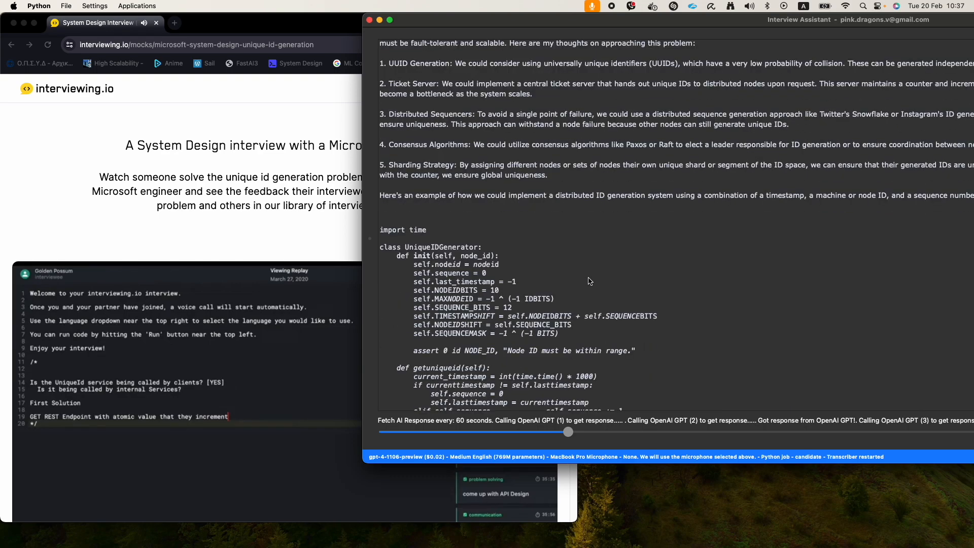
scroll(down, 3)
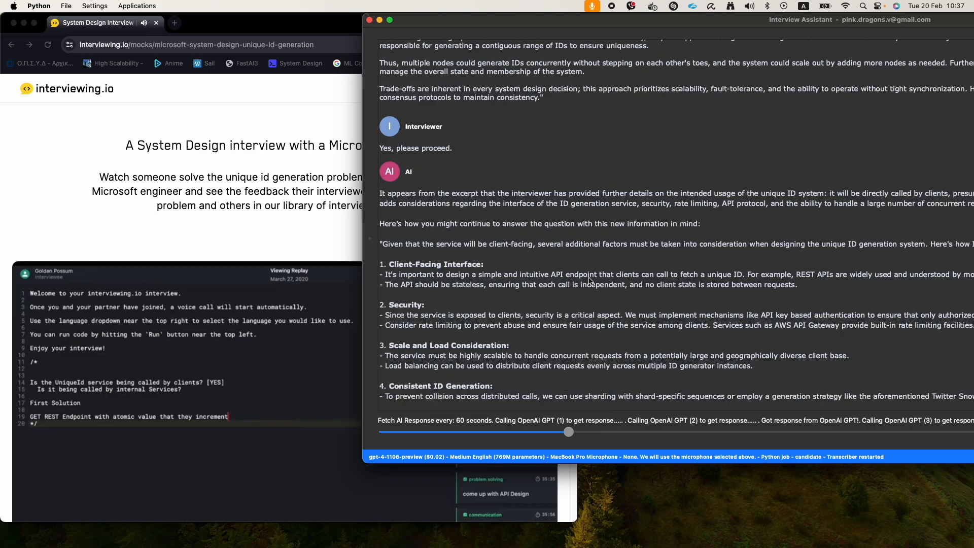
Scroll to the client-facing API design answer and the interviewer's 'What do you mean?' entry
scroll(down, 3)
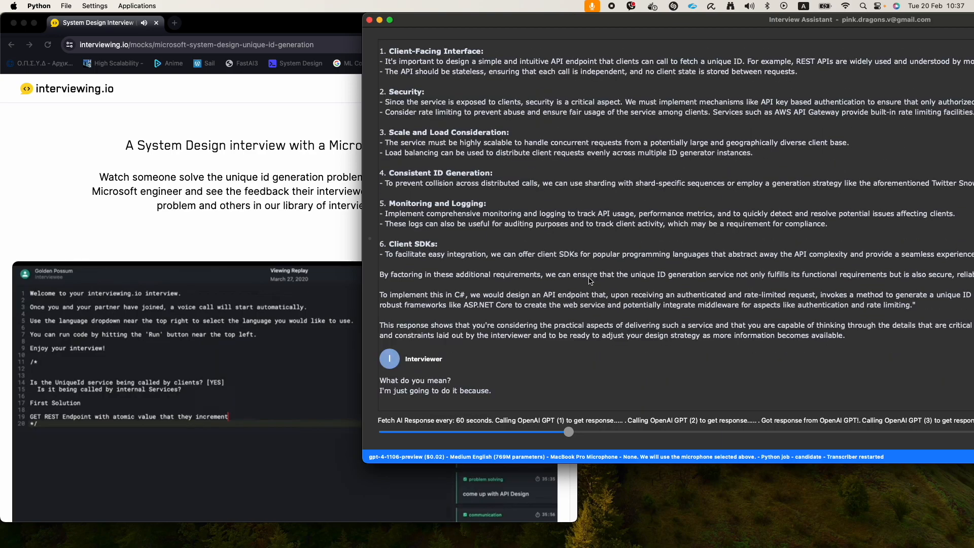
mouse_move(598, 285)
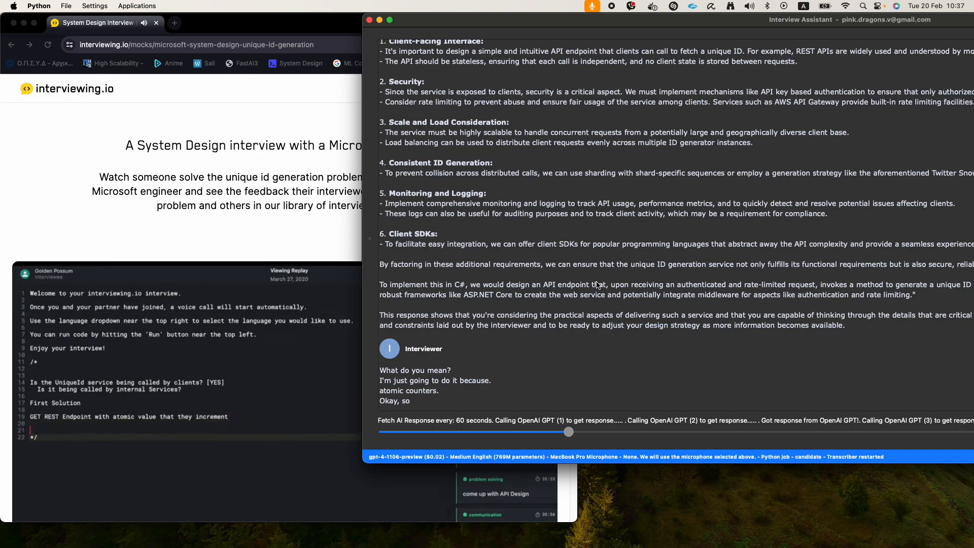
scroll(down, 3)
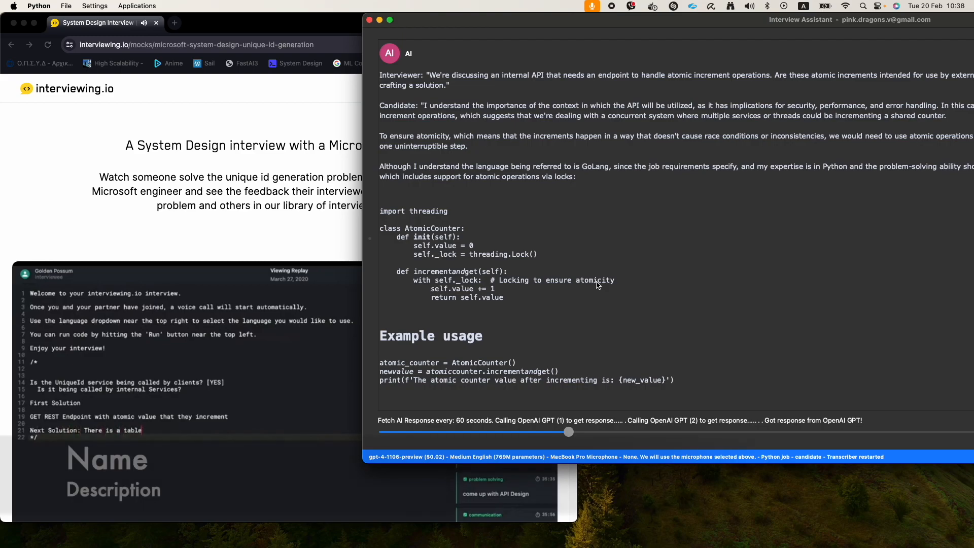
Scroll to the lock-based AtomicCounter Python answer with its example usage
scroll(down, 3)
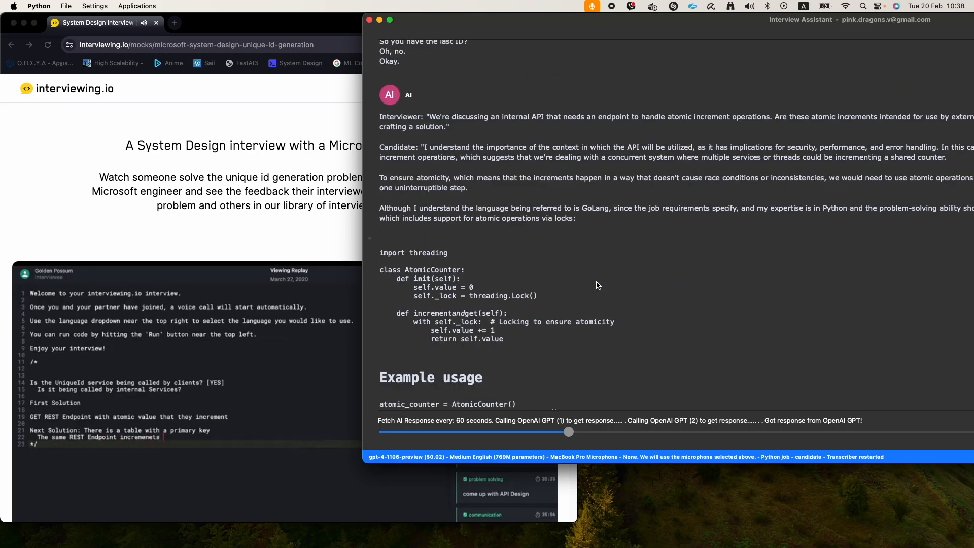
scroll(down, 3)
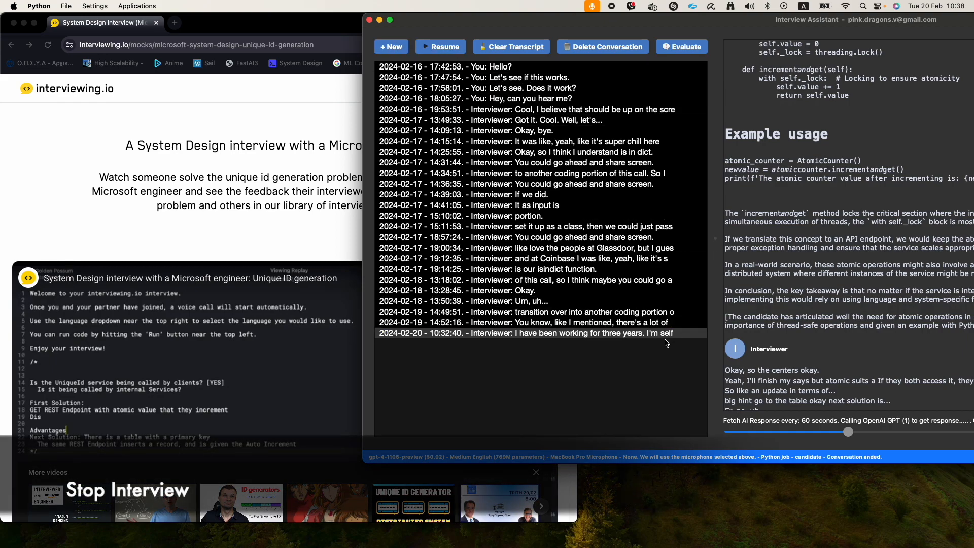
mouse_move(651, 337)
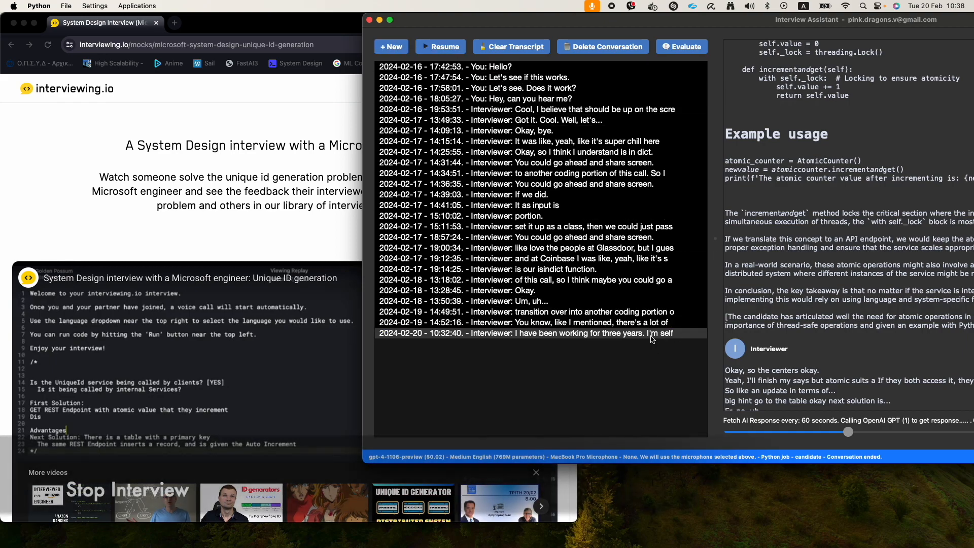
click(548, 333)
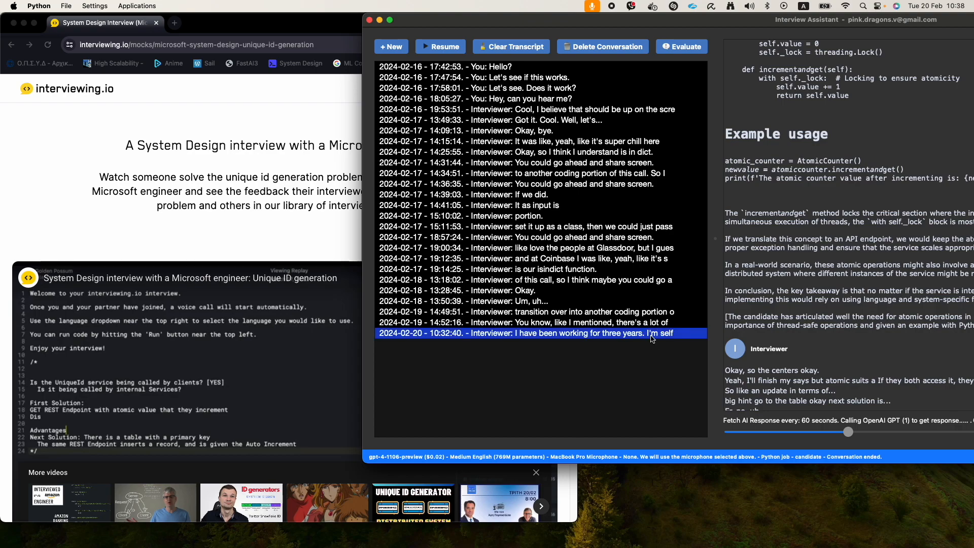